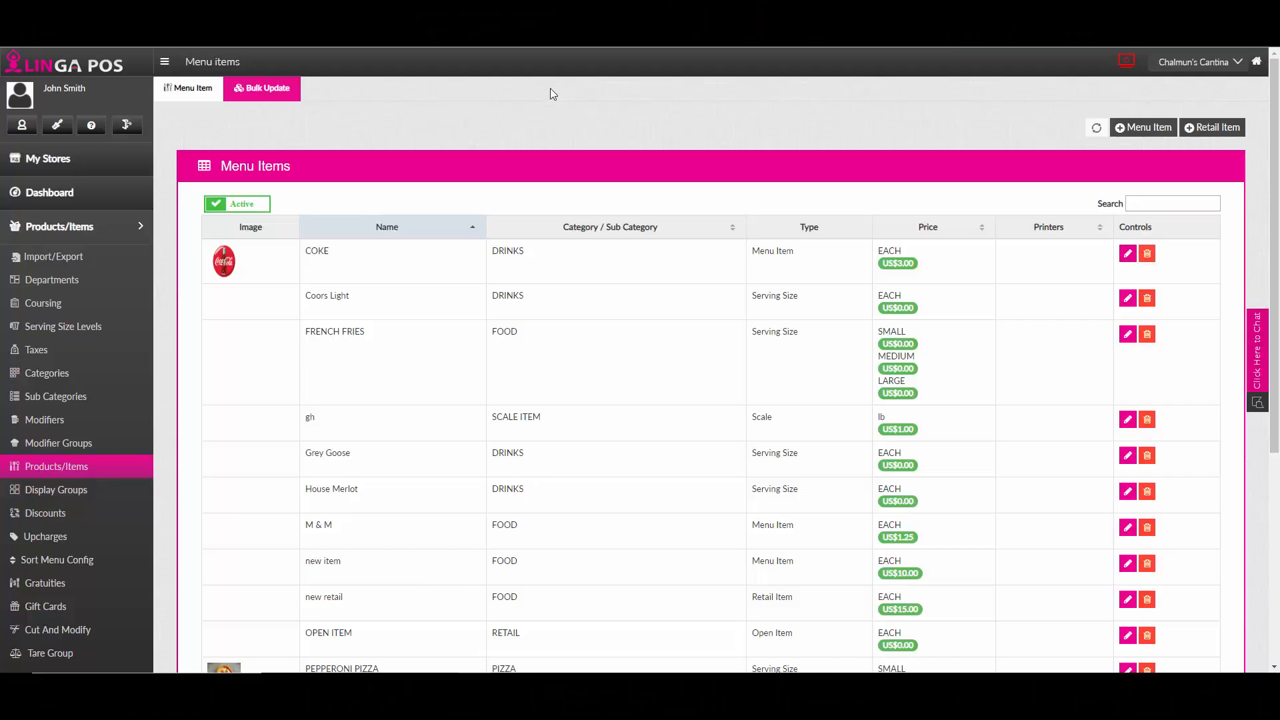
pyautogui.moveTo(369, 112)
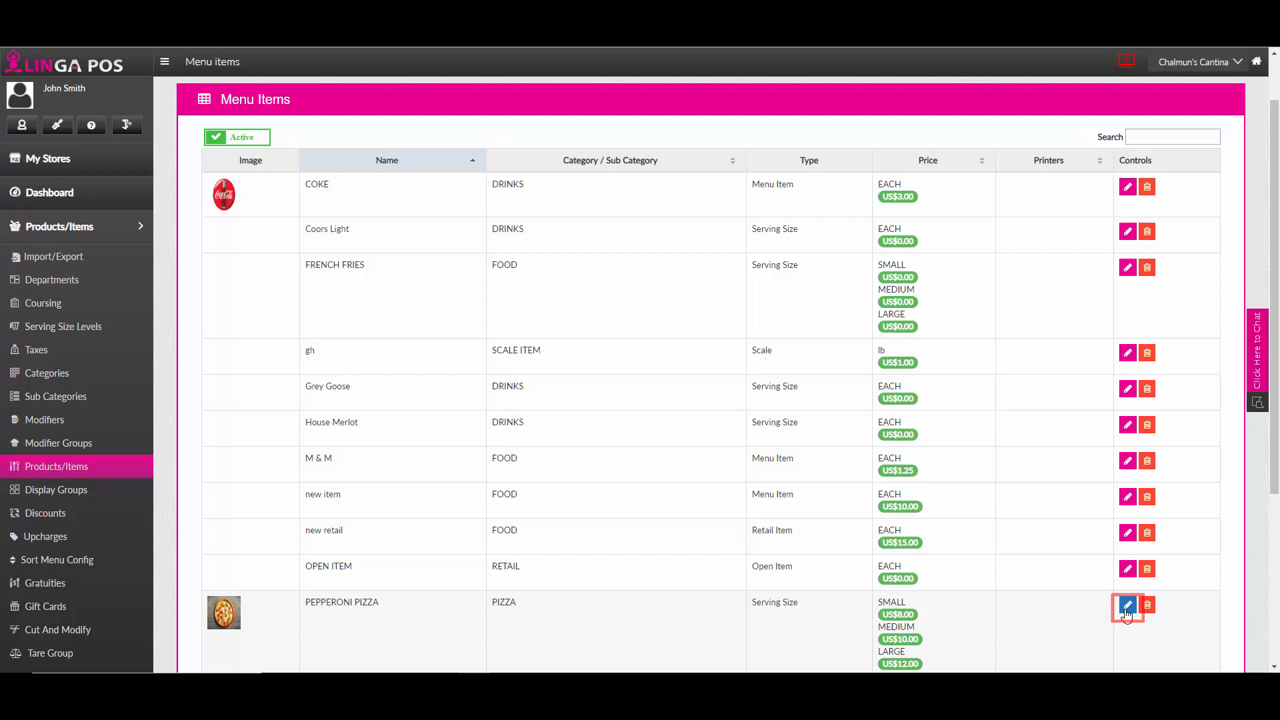
# Edit Pepperoni Pizza and add a new entry under Optional Modifier Groups.
pyautogui.click(1128, 609)
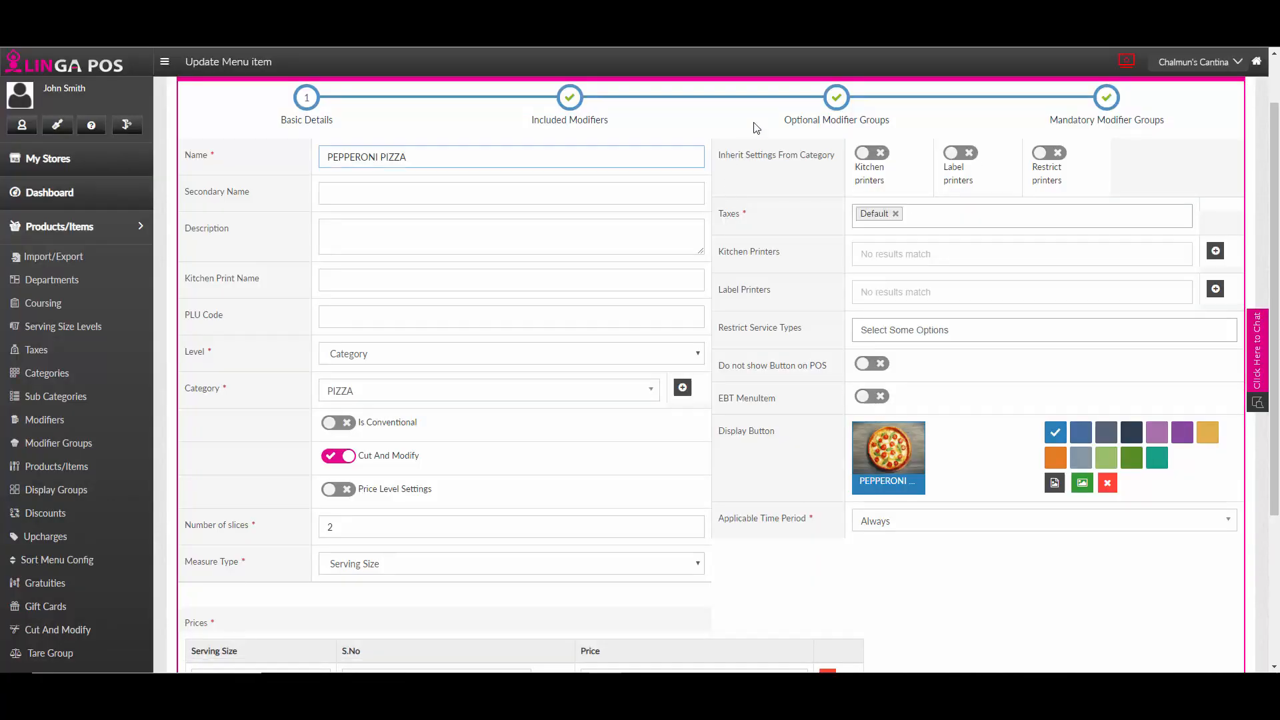
pyautogui.click(836, 97)
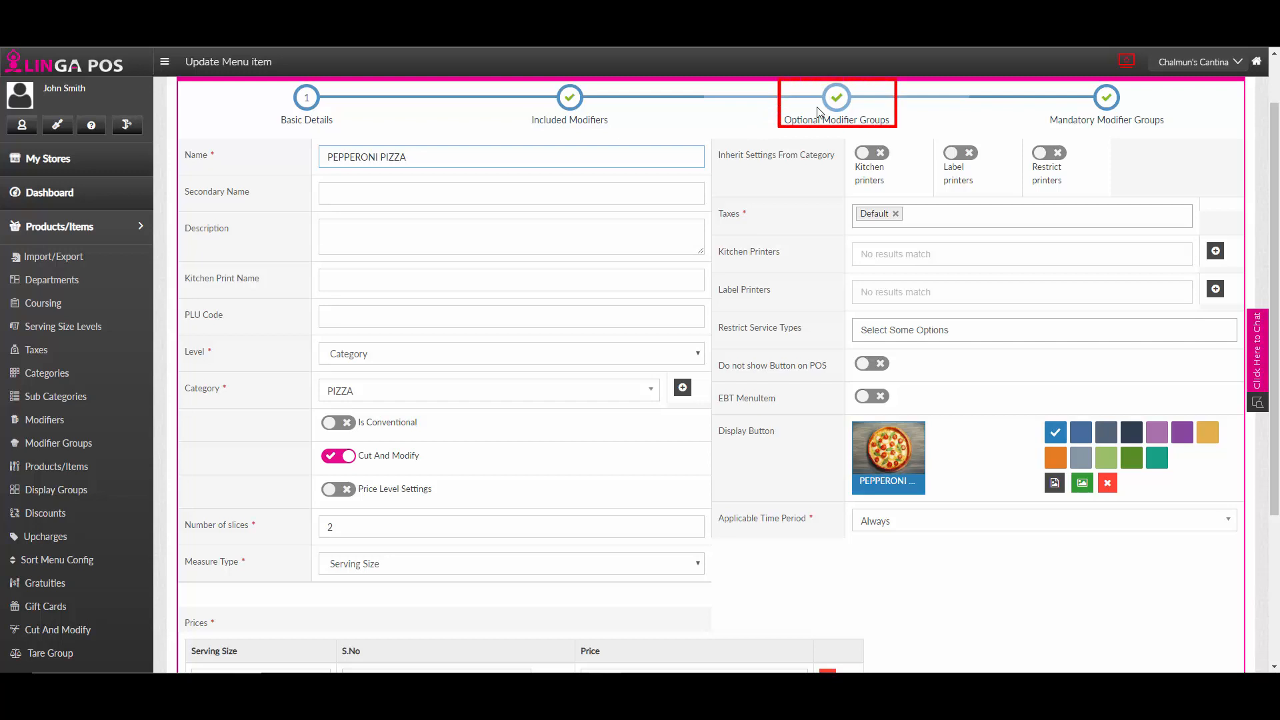
pyautogui.click(836, 98)
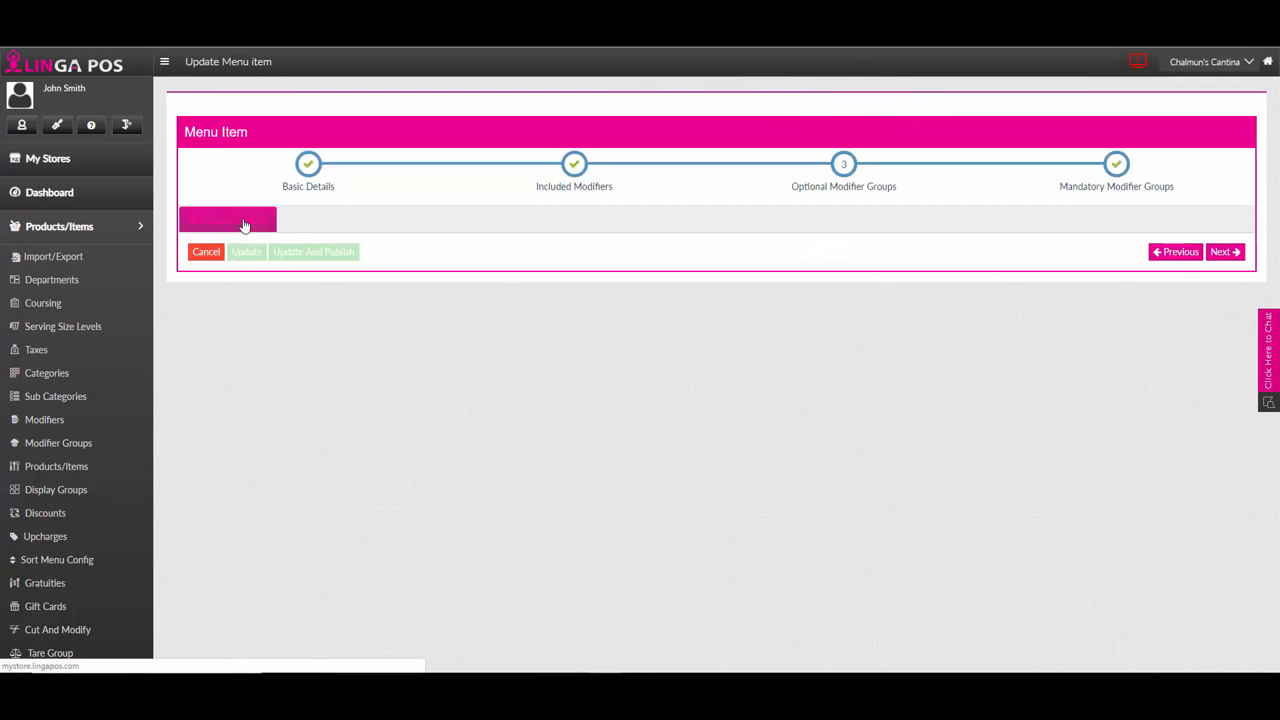
pyautogui.click(227, 219)
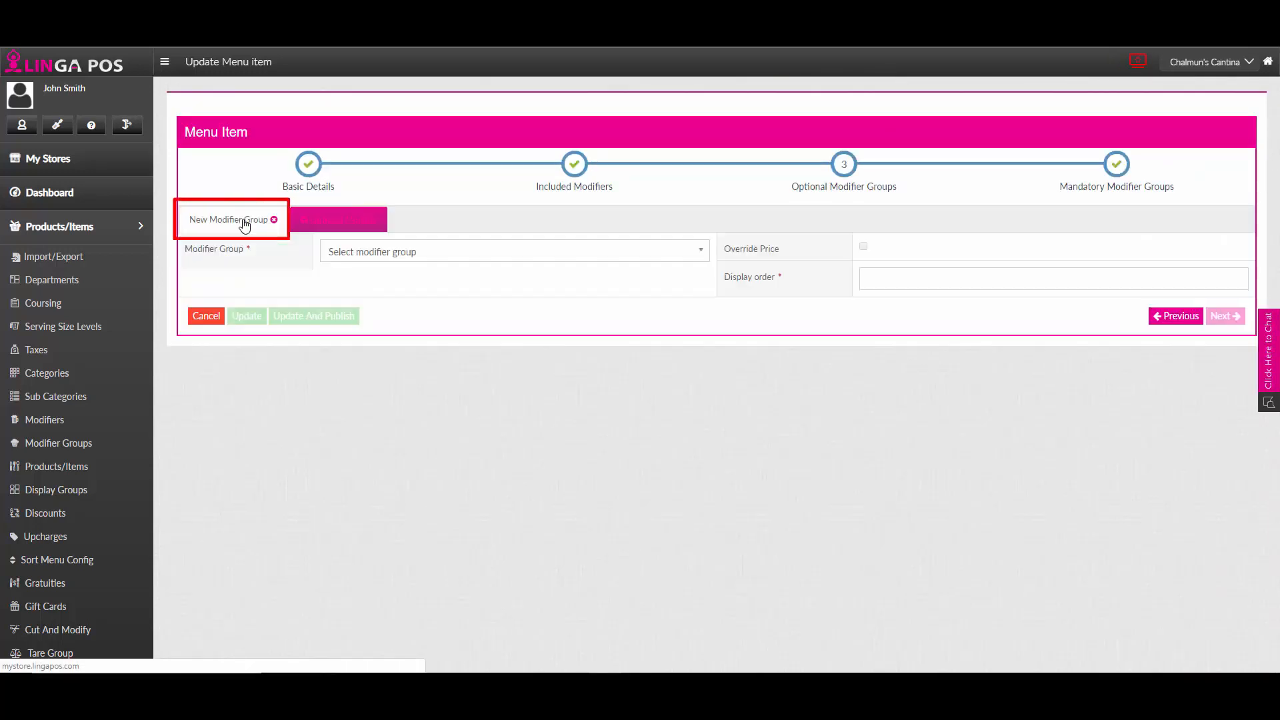
pyautogui.click(232, 219)
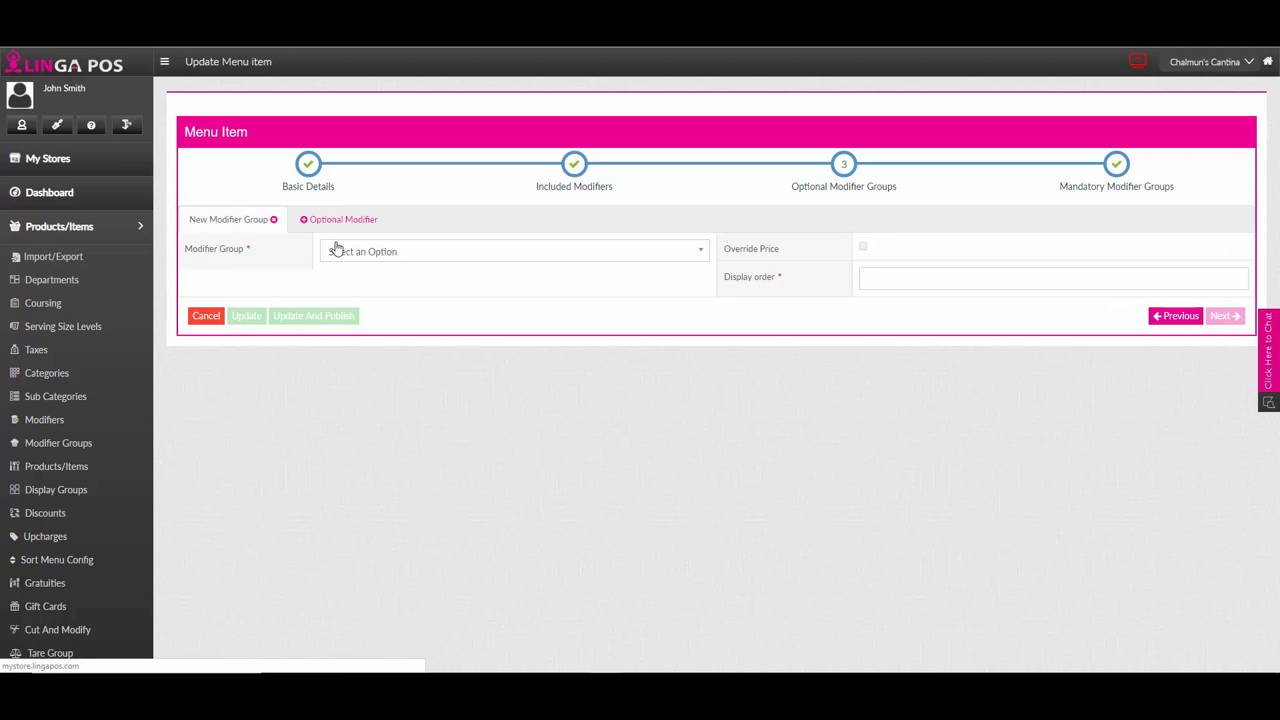
# Set the entry to the TOPPINGS group with display order 1 and tiered pricing enabled.
pyautogui.click(513, 251)
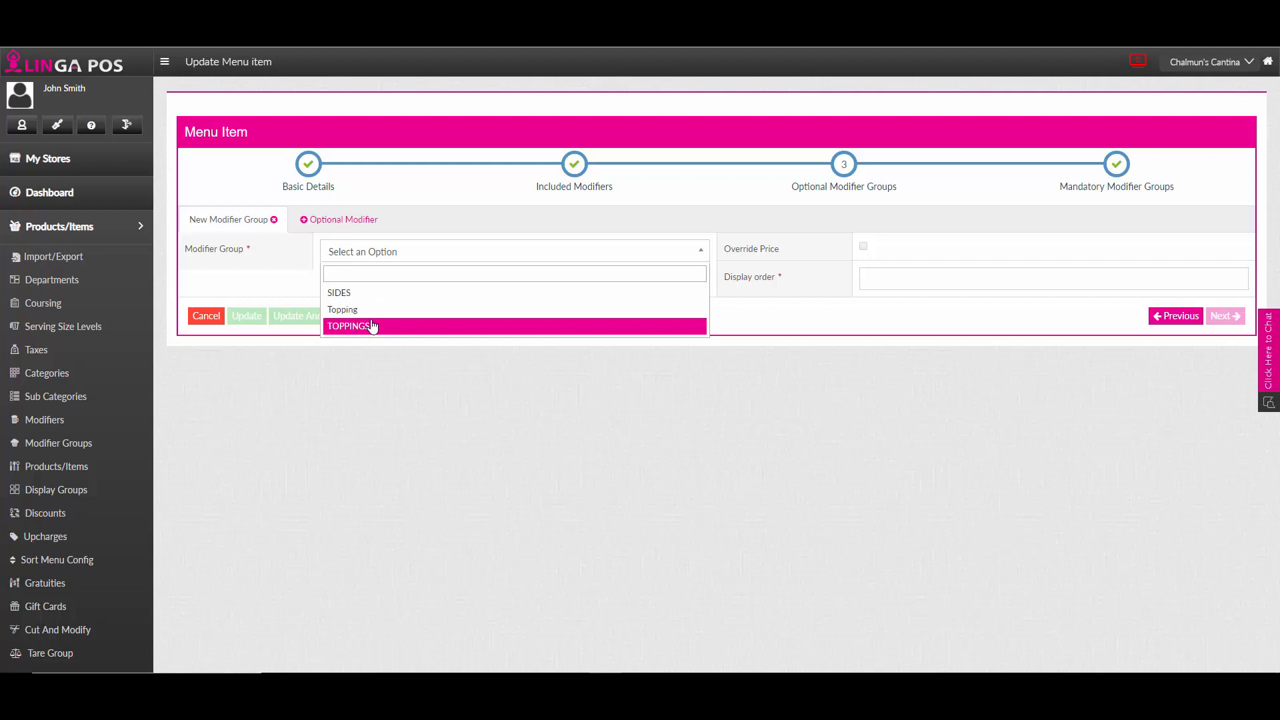
pyautogui.click(350, 326)
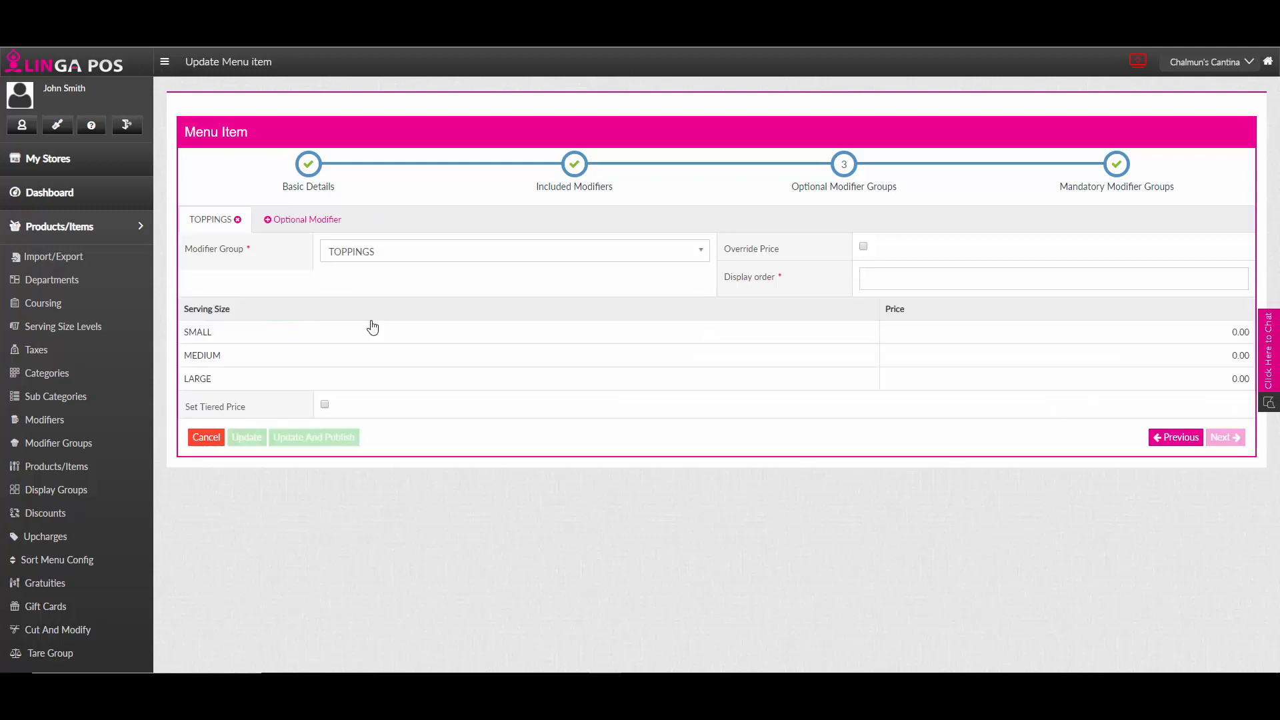
pyautogui.click(1052, 278)
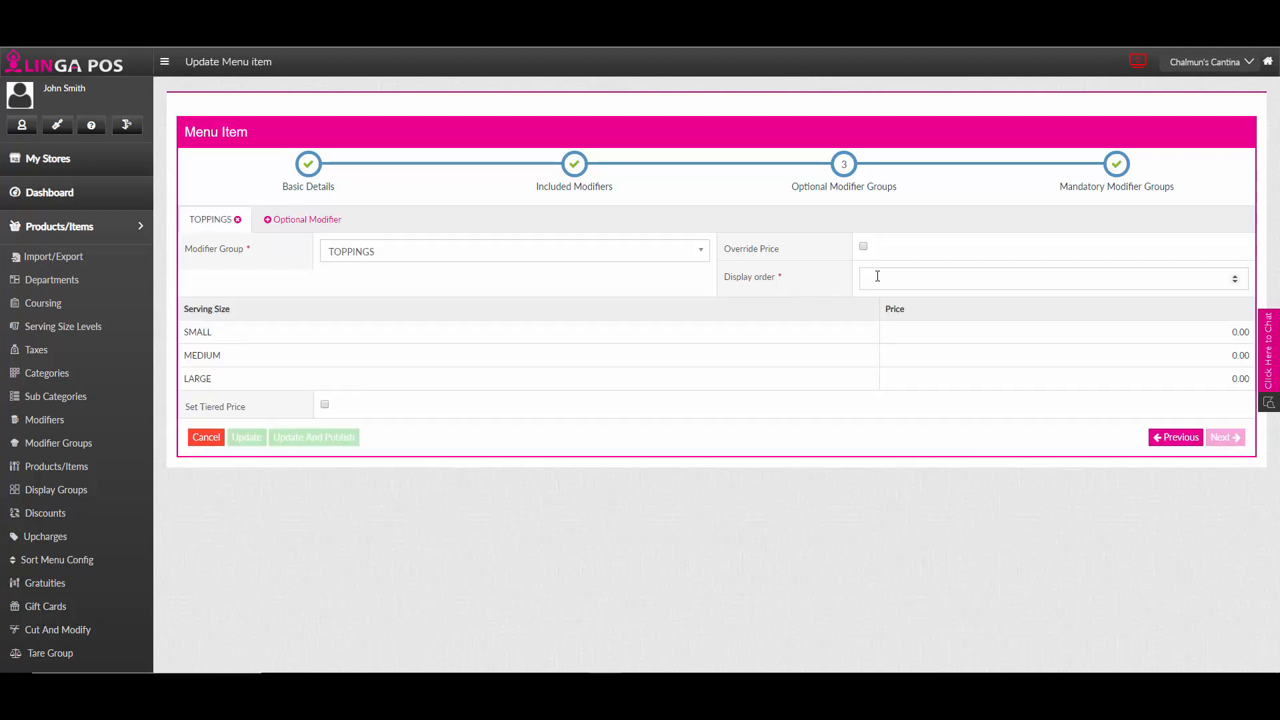
pyautogui.write('1')
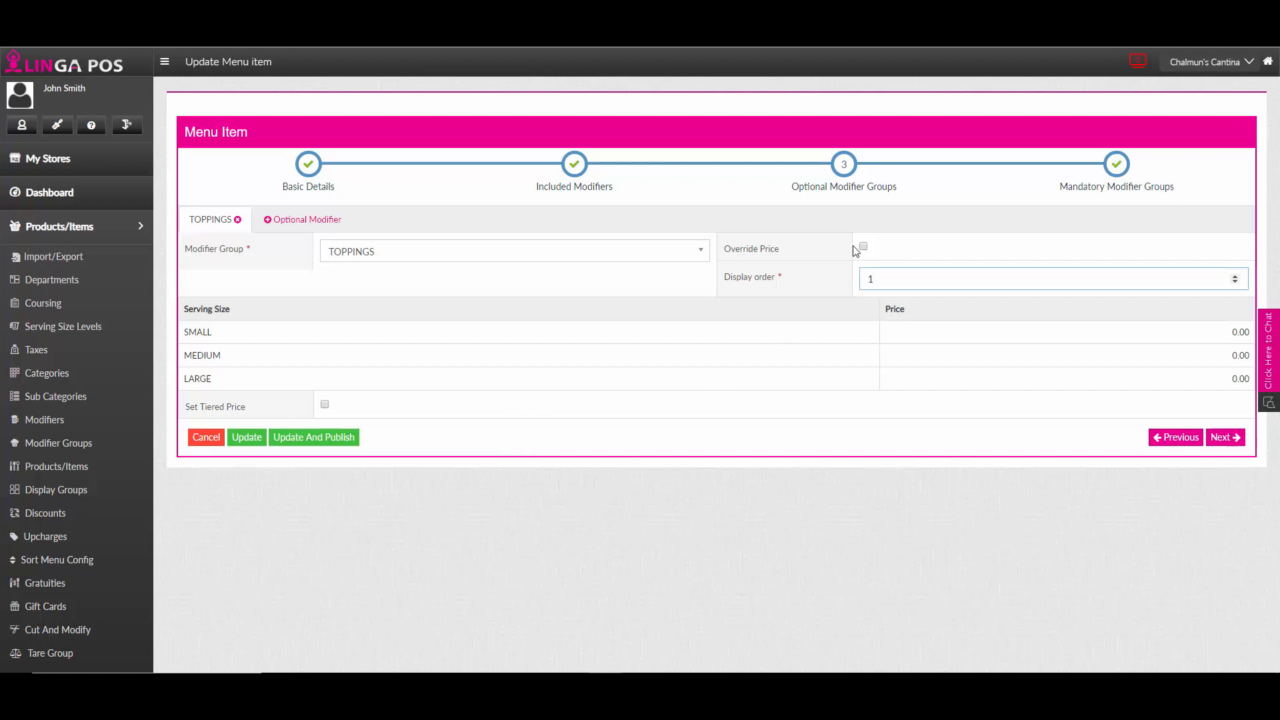
pyautogui.click(863, 247)
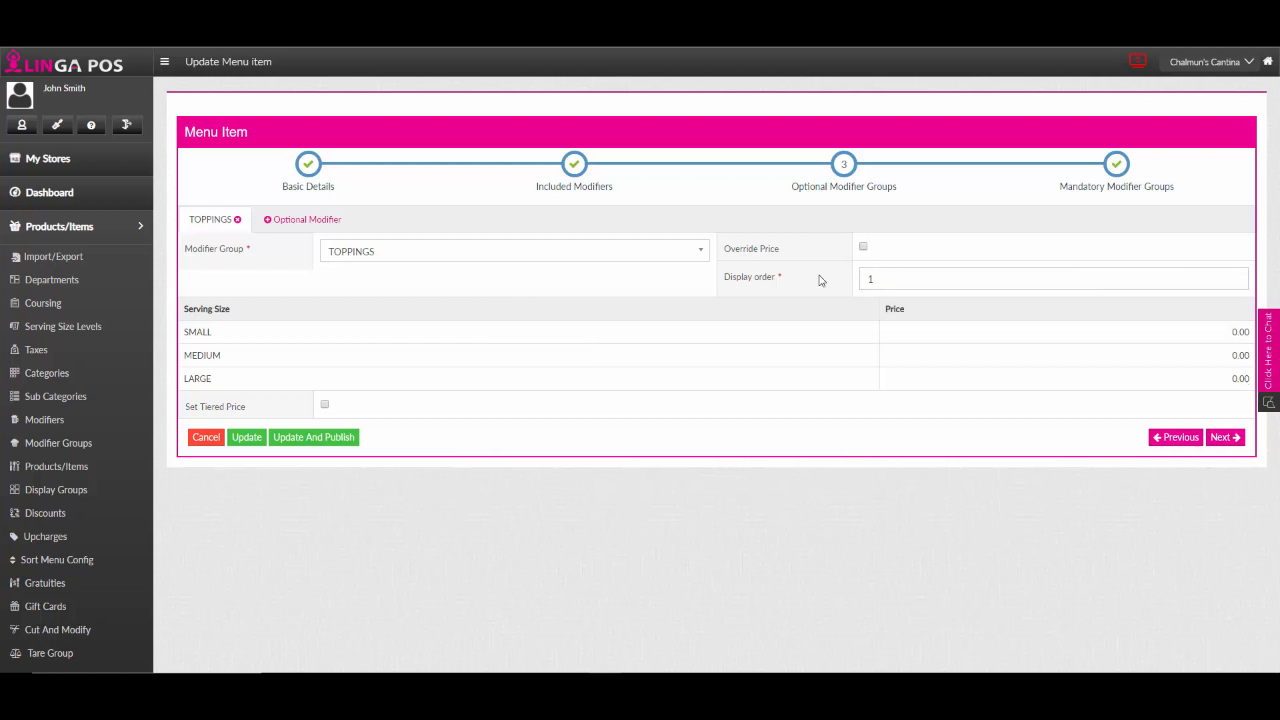
pyautogui.click(324, 405)
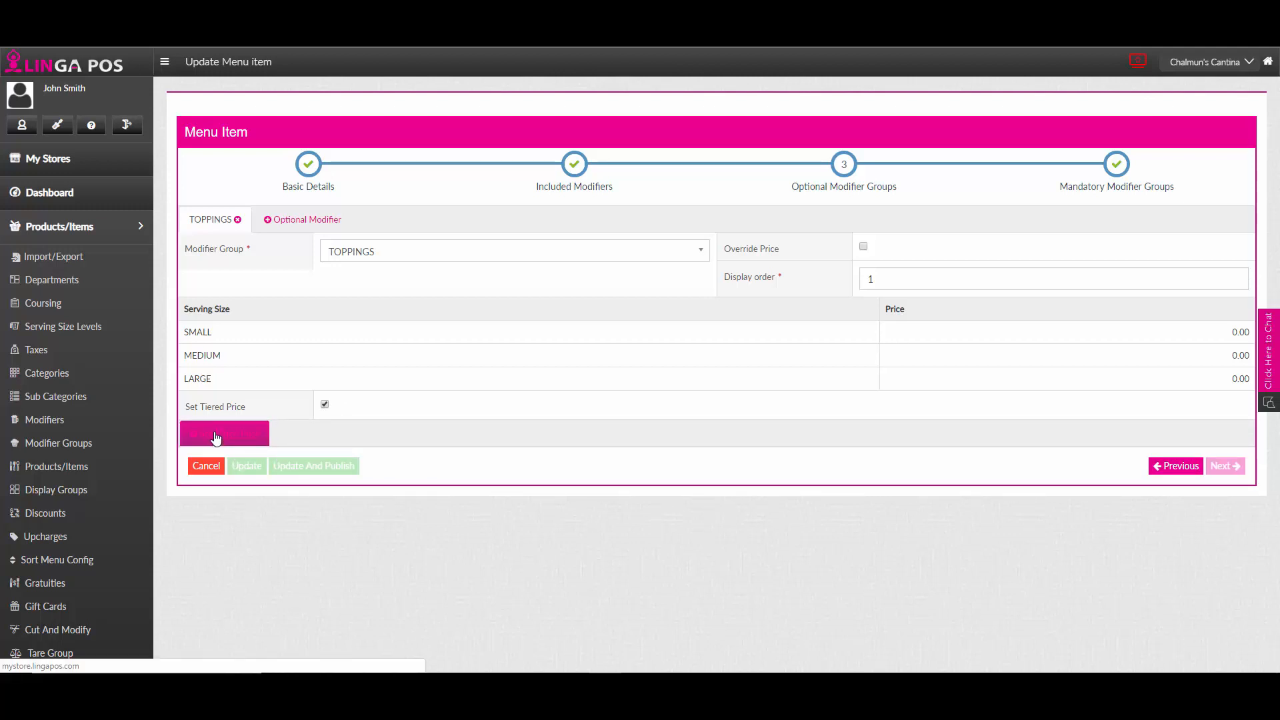
# Add a tiered price for the SMALL serving level with its first tier row.
pyautogui.click(224, 433)
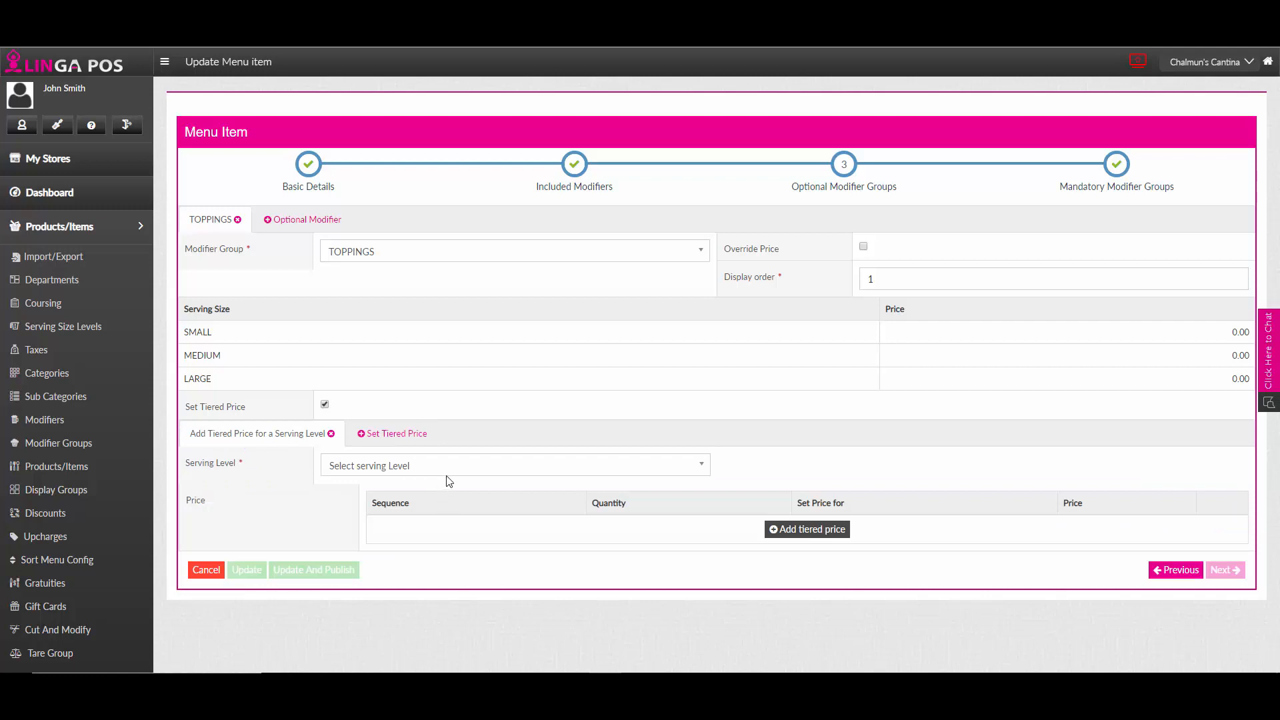
pyautogui.click(514, 466)
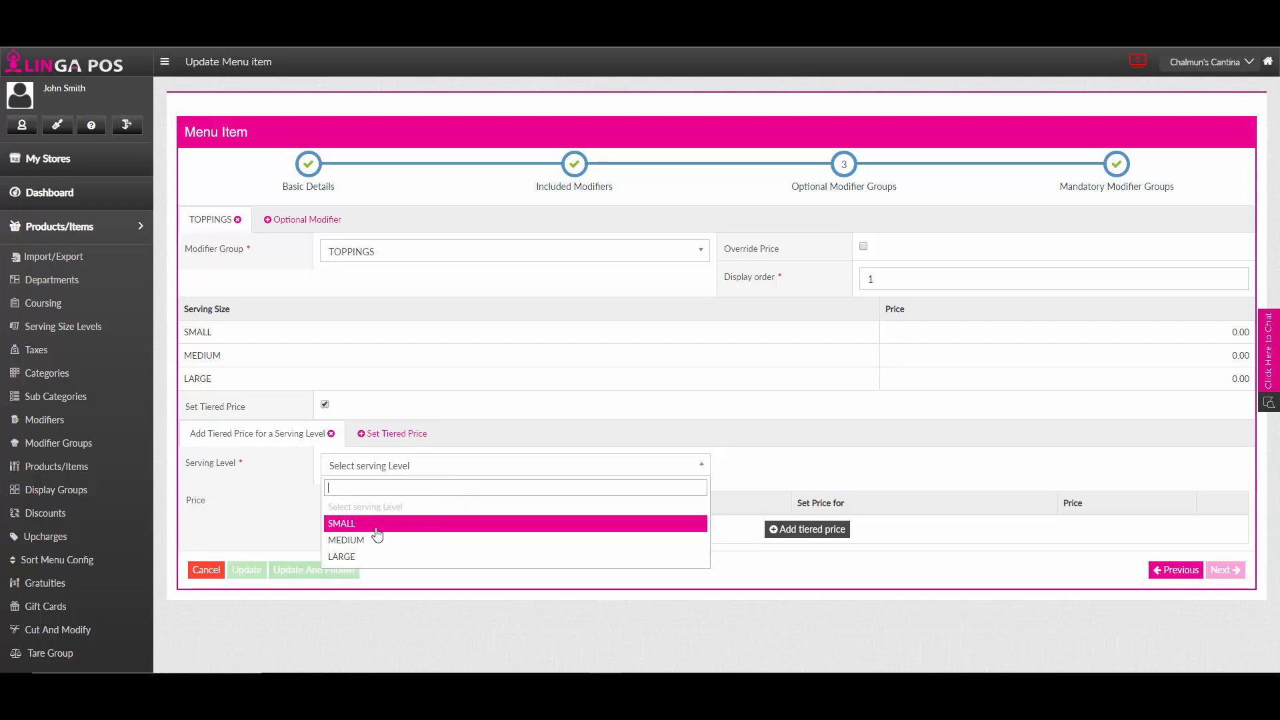
pyautogui.click(341, 523)
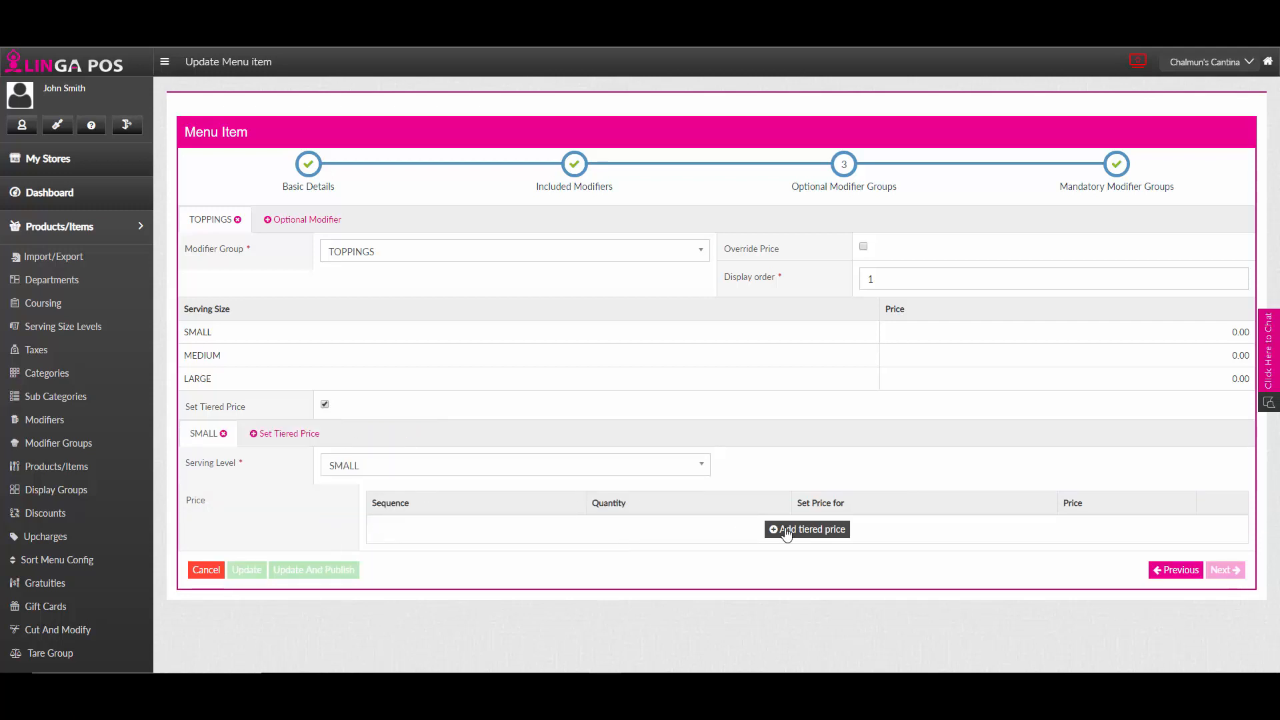
pyautogui.click(807, 528)
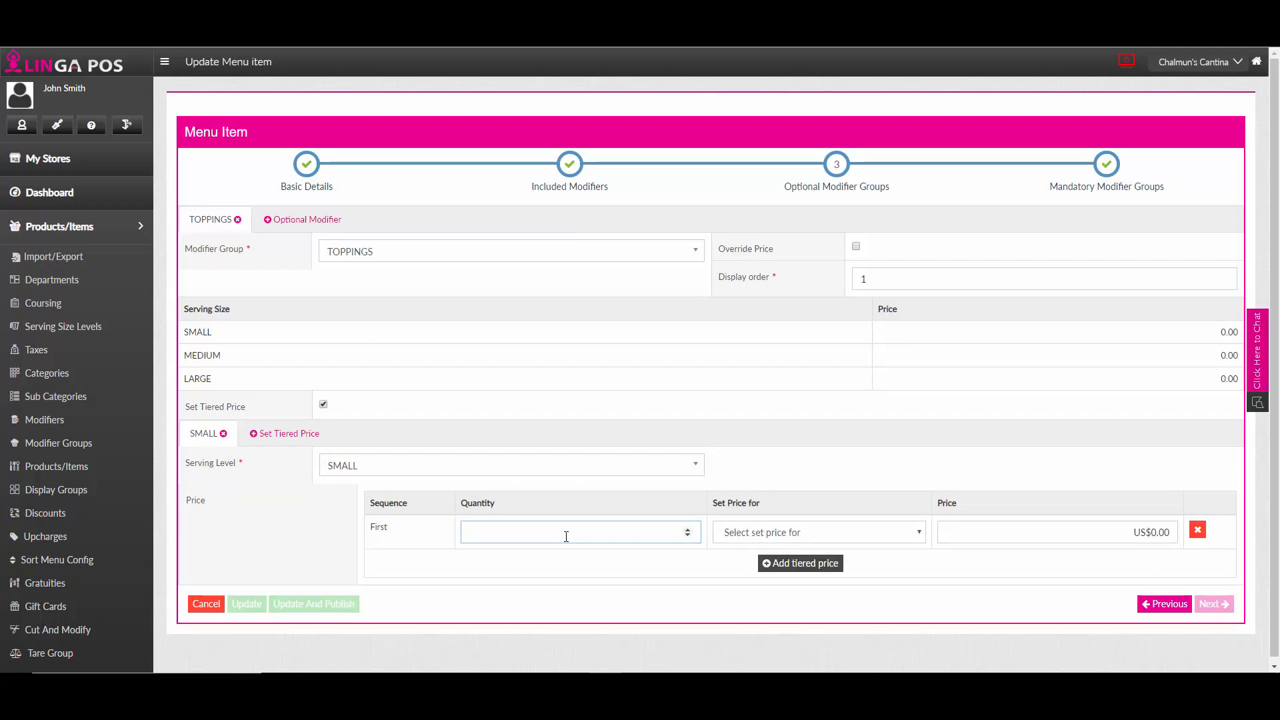
# Set SMALL tiers to first 2 each free and next 100 each US$0.50, then publish.
pyautogui.click(816, 531)
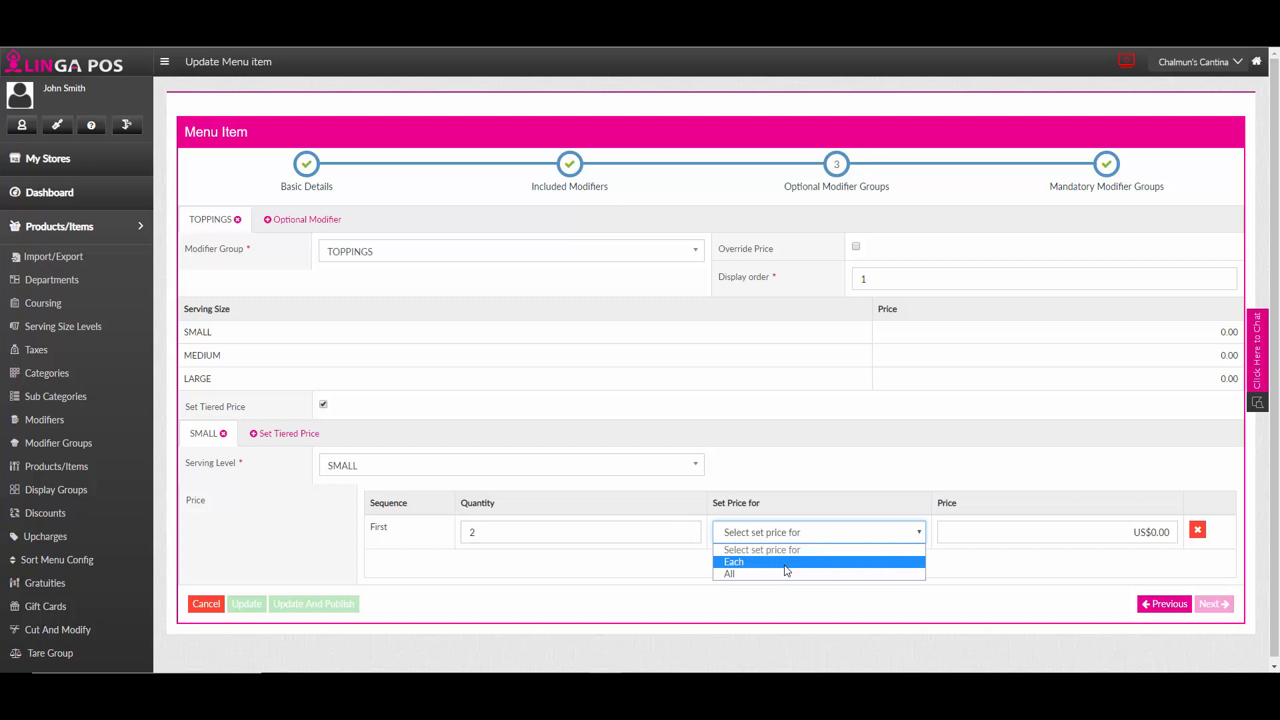
pyautogui.click(734, 562)
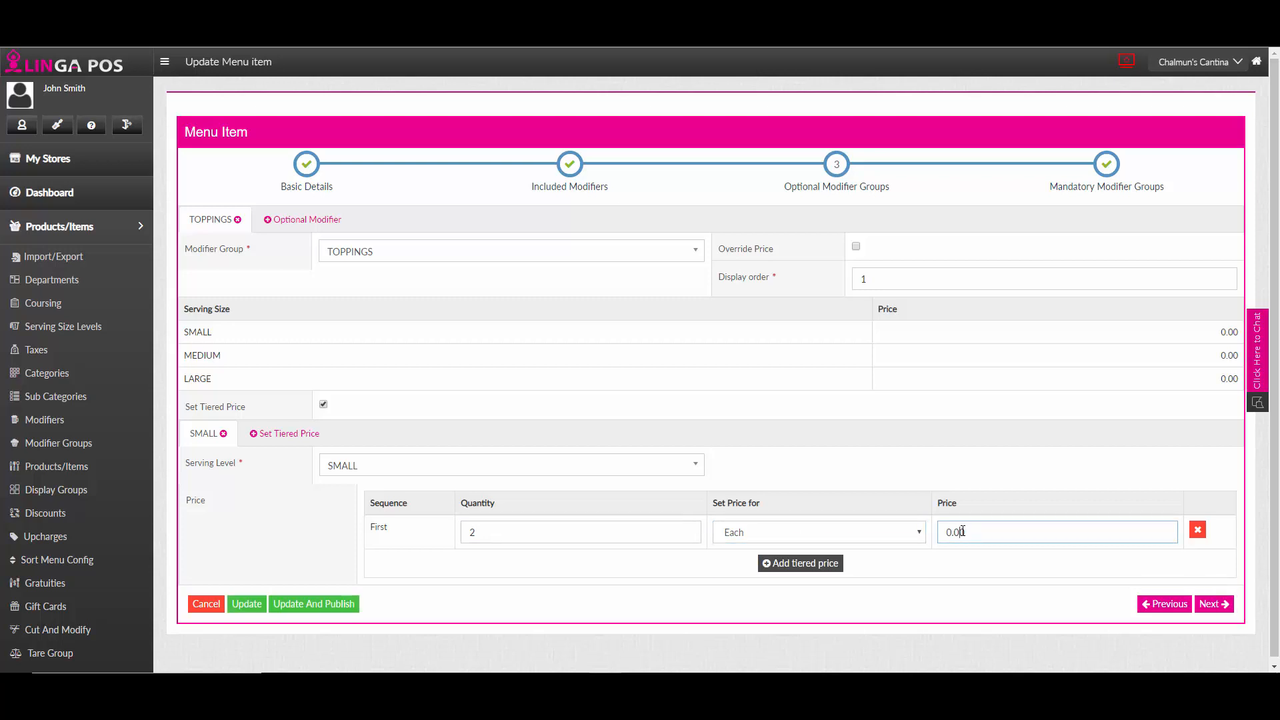
pyautogui.click(799, 563)
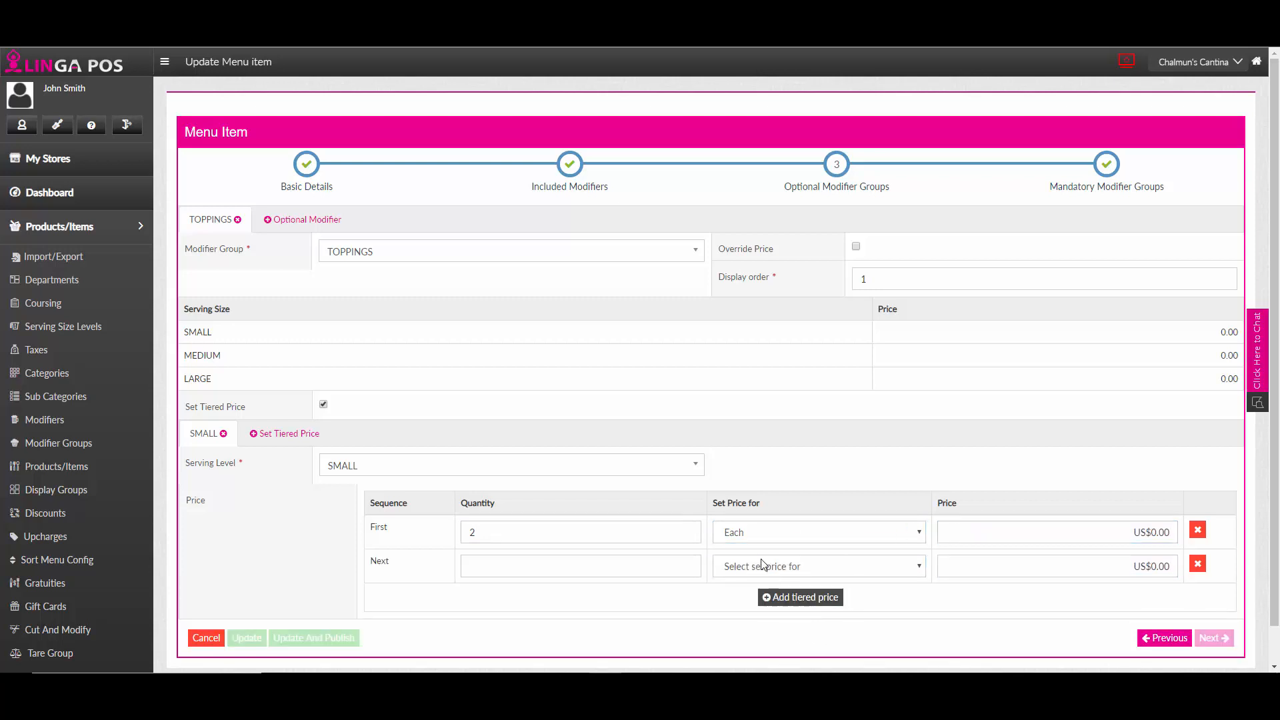
pyautogui.write('1')
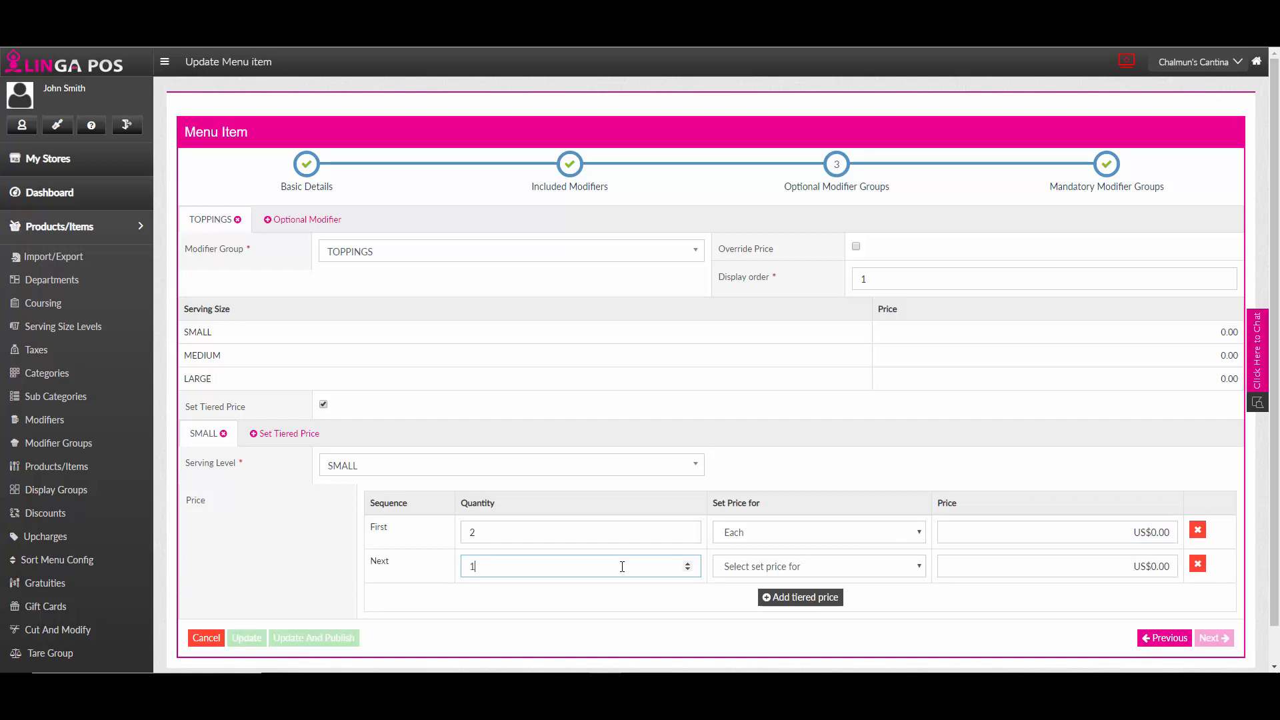
pyautogui.click(817, 566)
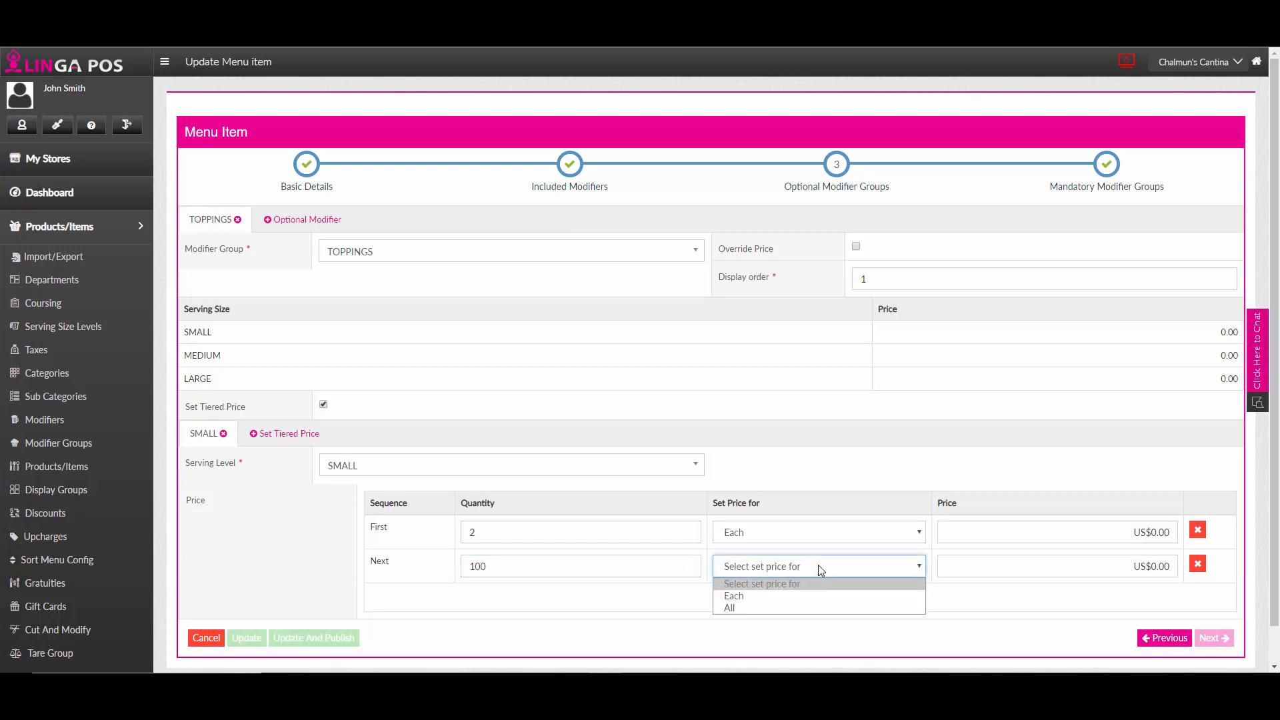
pyautogui.click(734, 597)
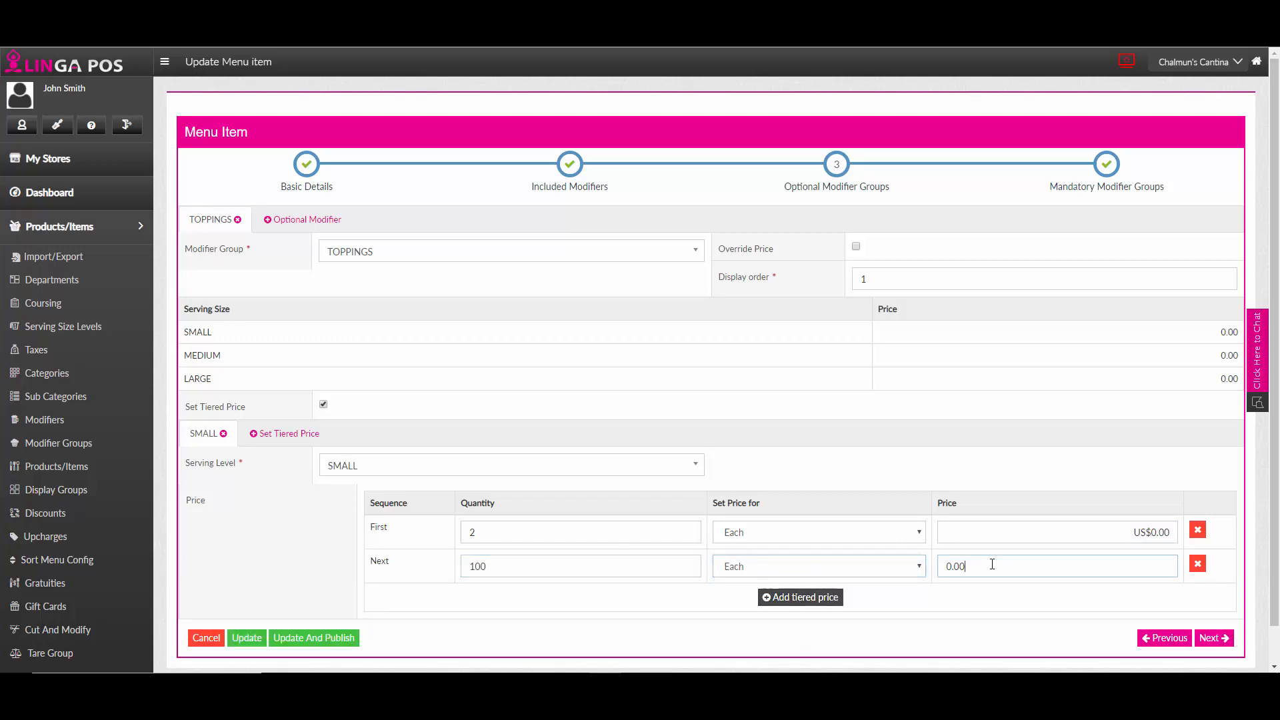
pyautogui.write('0.50')
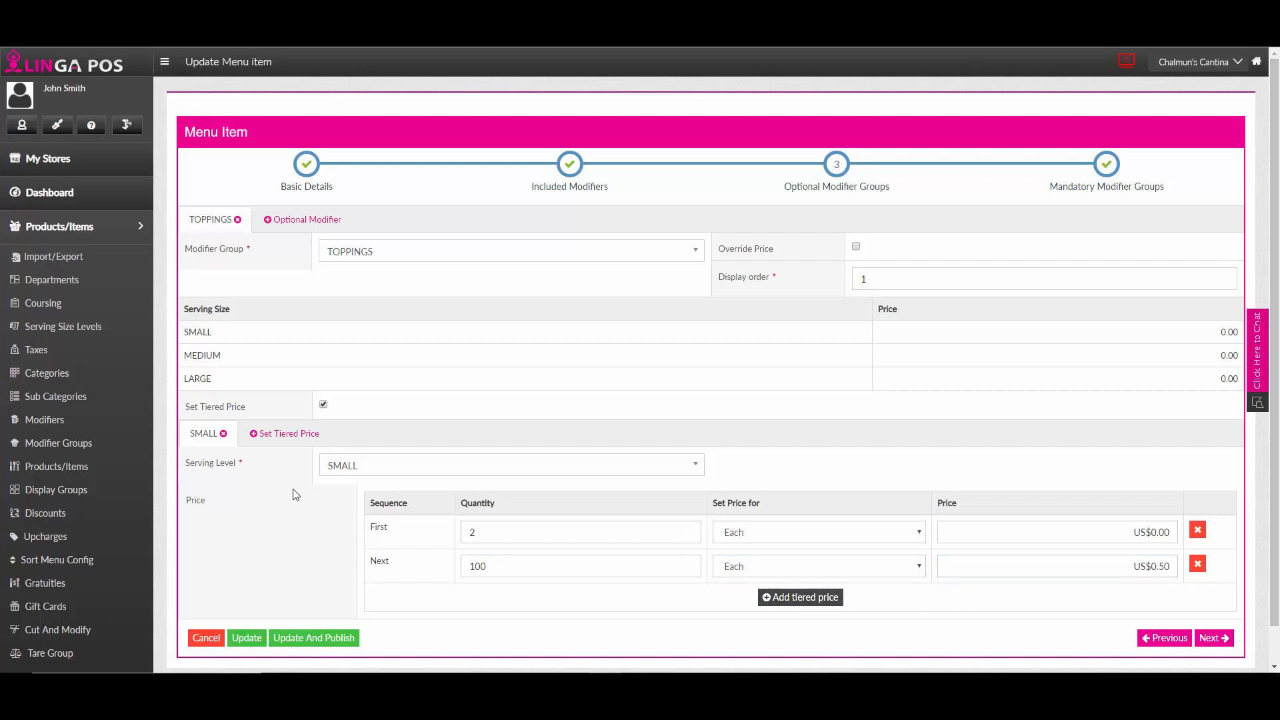
pyautogui.moveTo(264, 451)
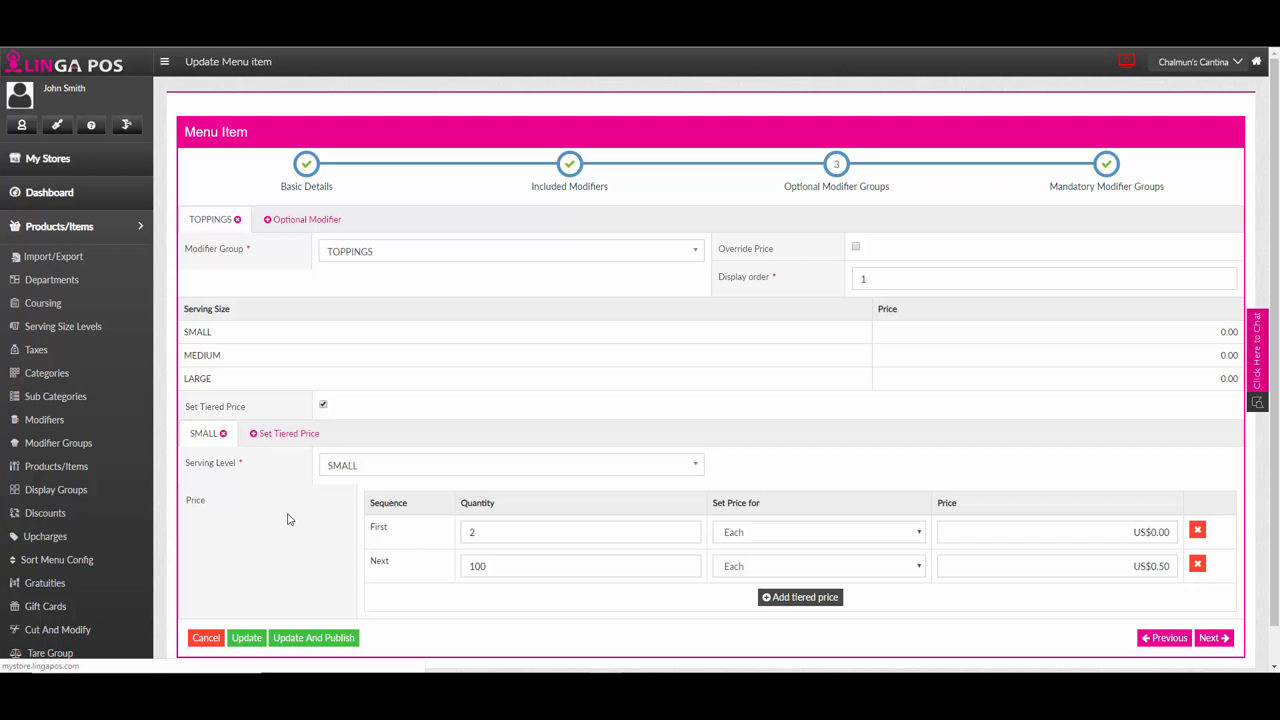
pyautogui.click(314, 638)
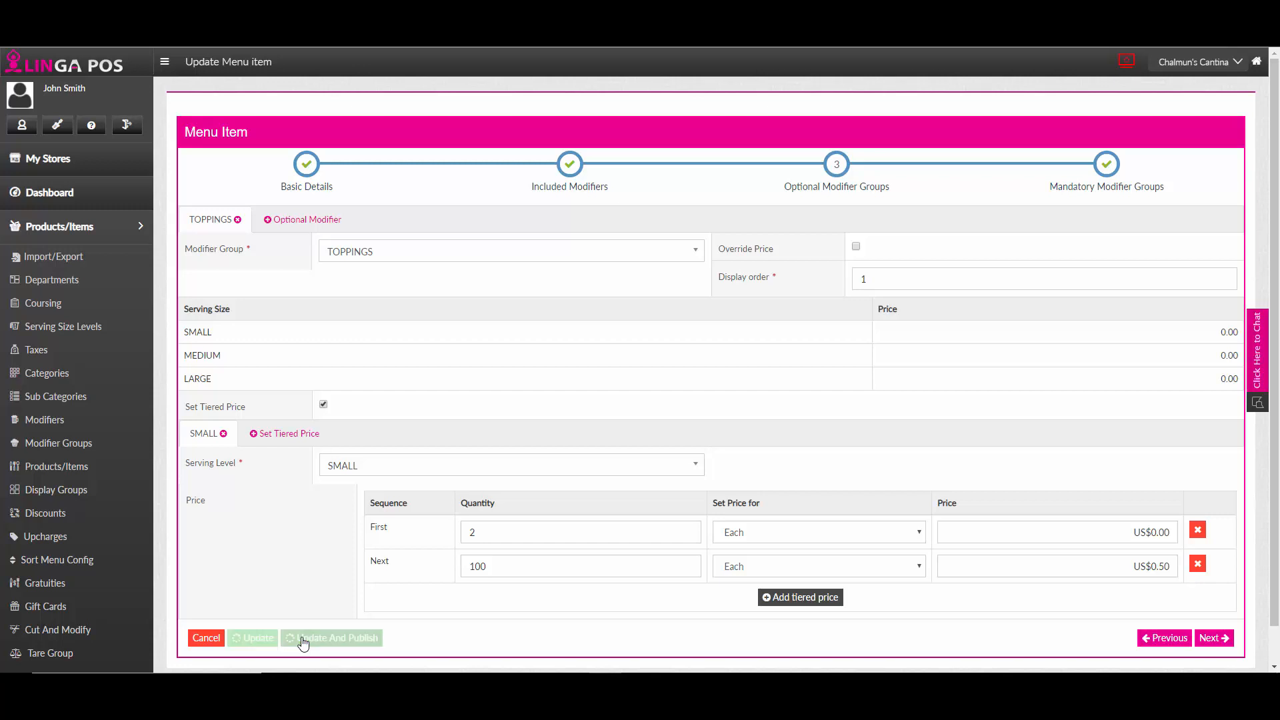
pyautogui.click(332, 638)
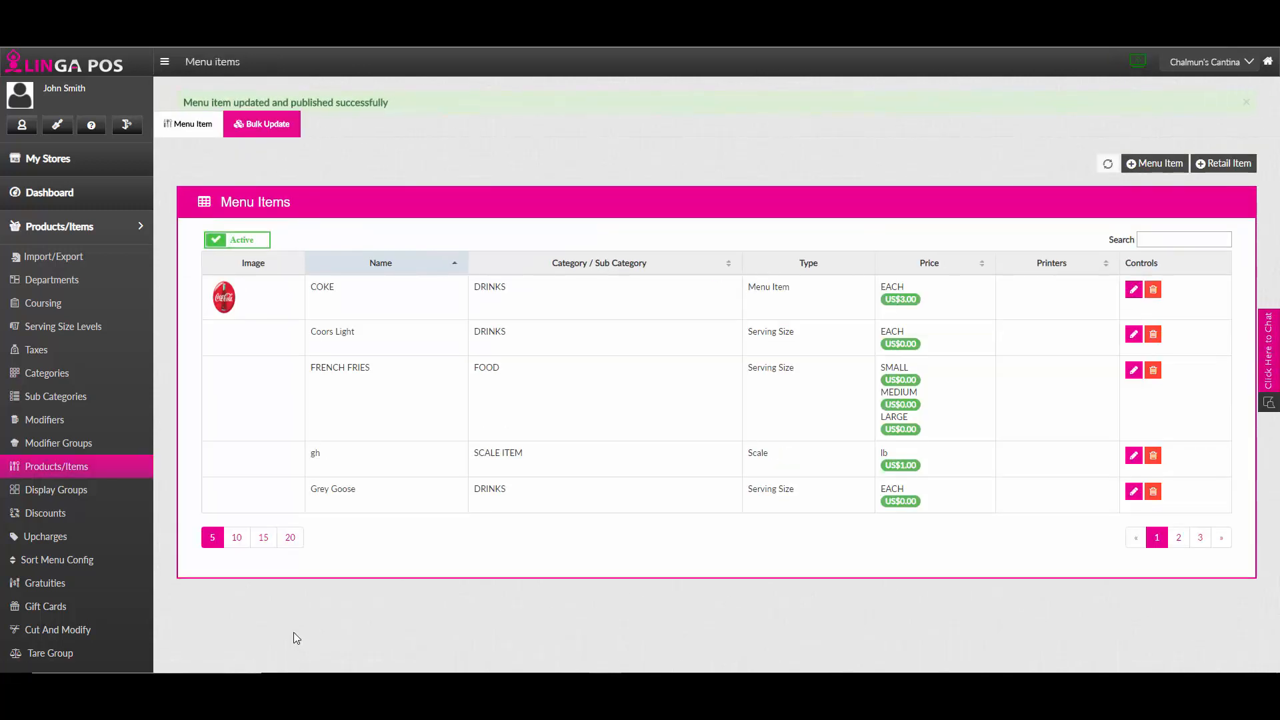